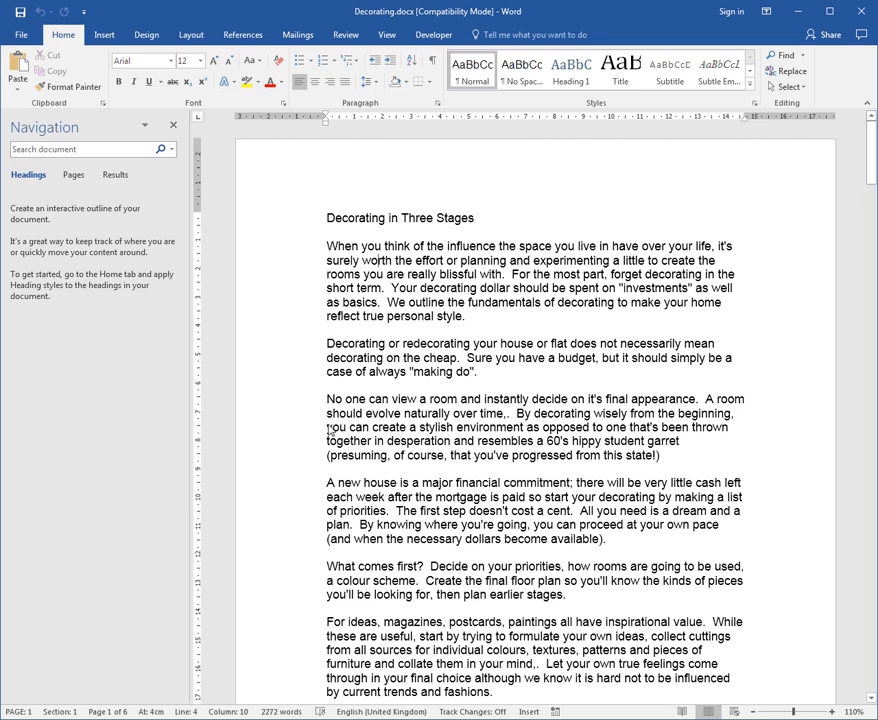
- Select the whole Decorating document and open the 1., 1.1., 1.1.1. multilevel list styles
{"action": "left_click", "coordinate": [328, 385]}
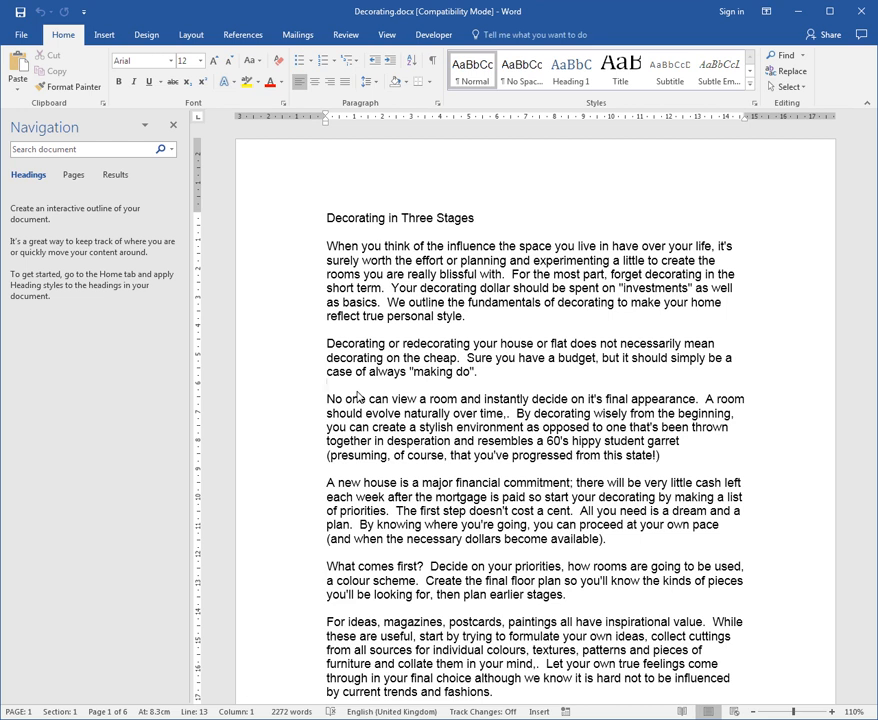
{"action": "key", "text": "ctrl+a"}
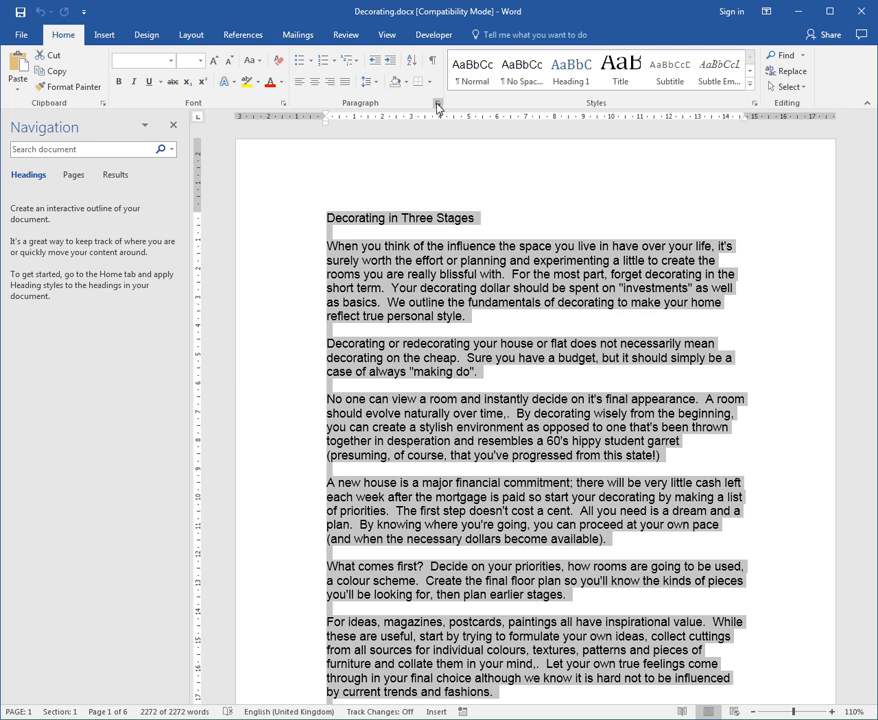
{"action": "mouse_move", "coordinate": [354, 58]}
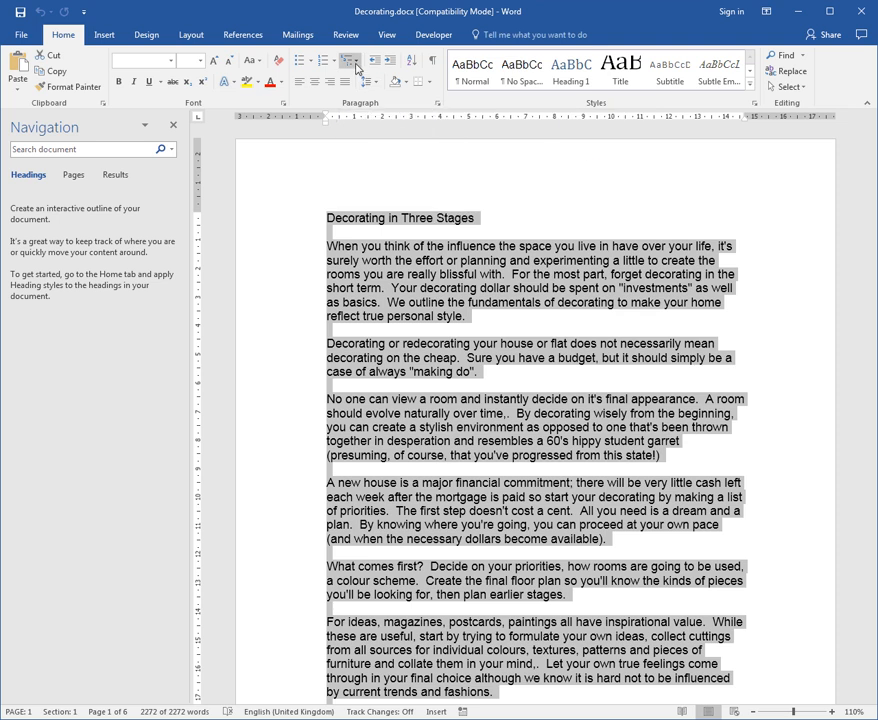
{"action": "left_click", "coordinate": [371, 57]}
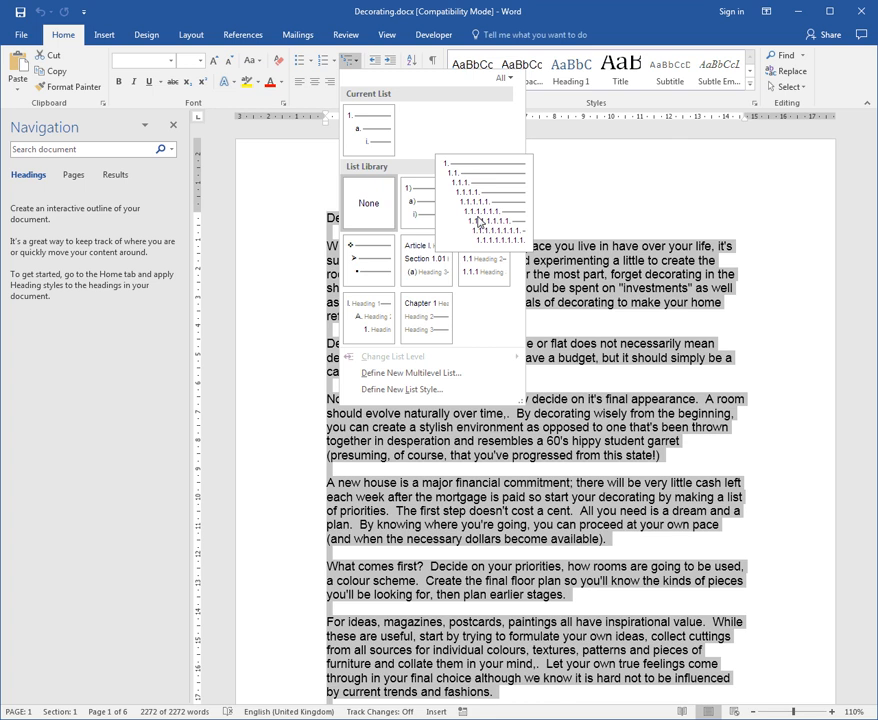
{"action": "mouse_move", "coordinate": [472, 223]}
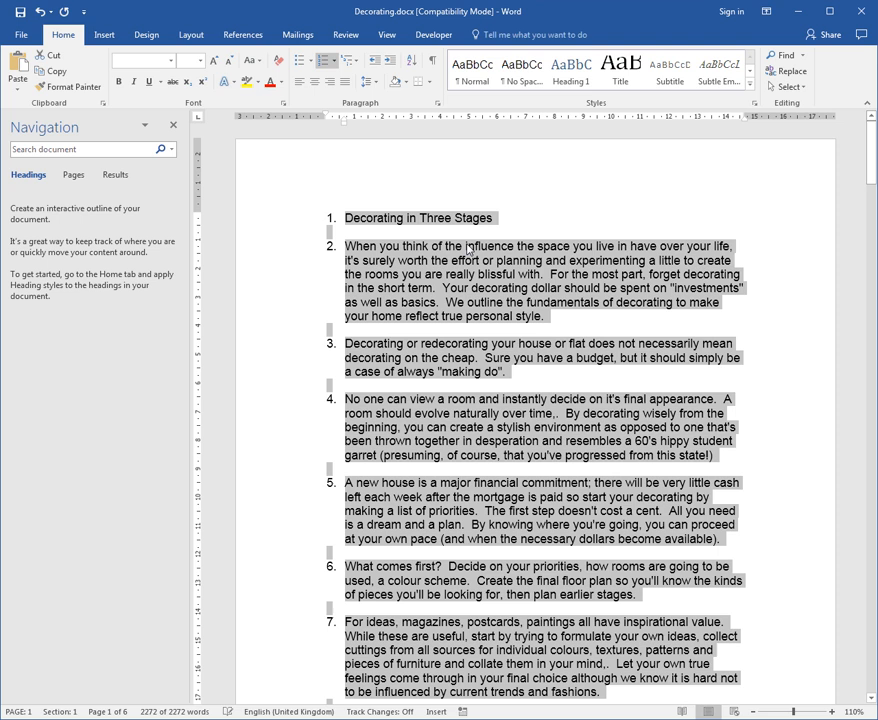
{"action": "mouse_move", "coordinate": [466, 248]}
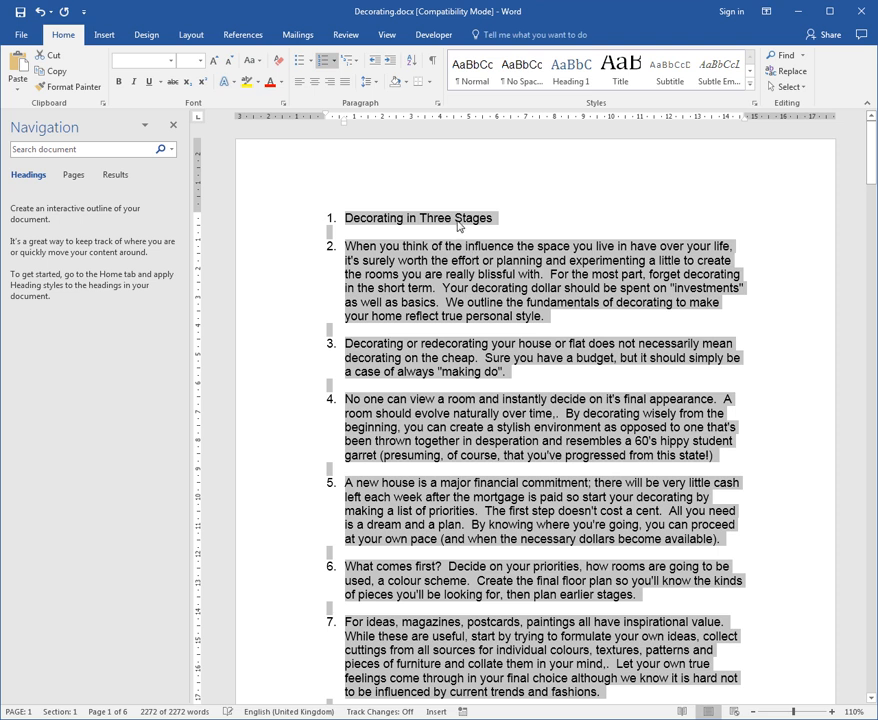
- Remove the number from the title line so body numbering starts at 1
{"action": "left_click", "coordinate": [442, 224]}
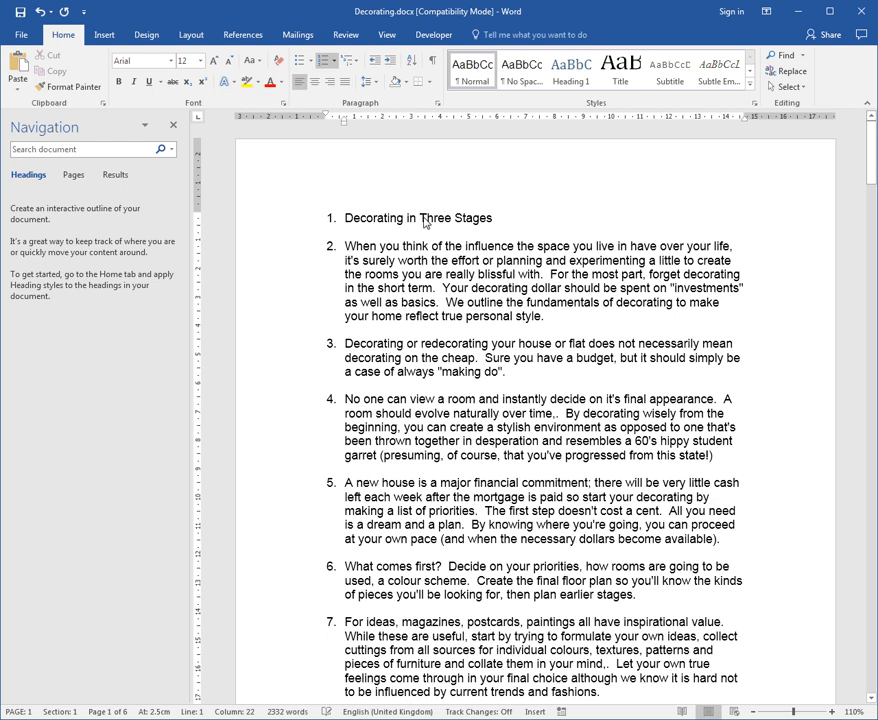
{"action": "mouse_move", "coordinate": [416, 222]}
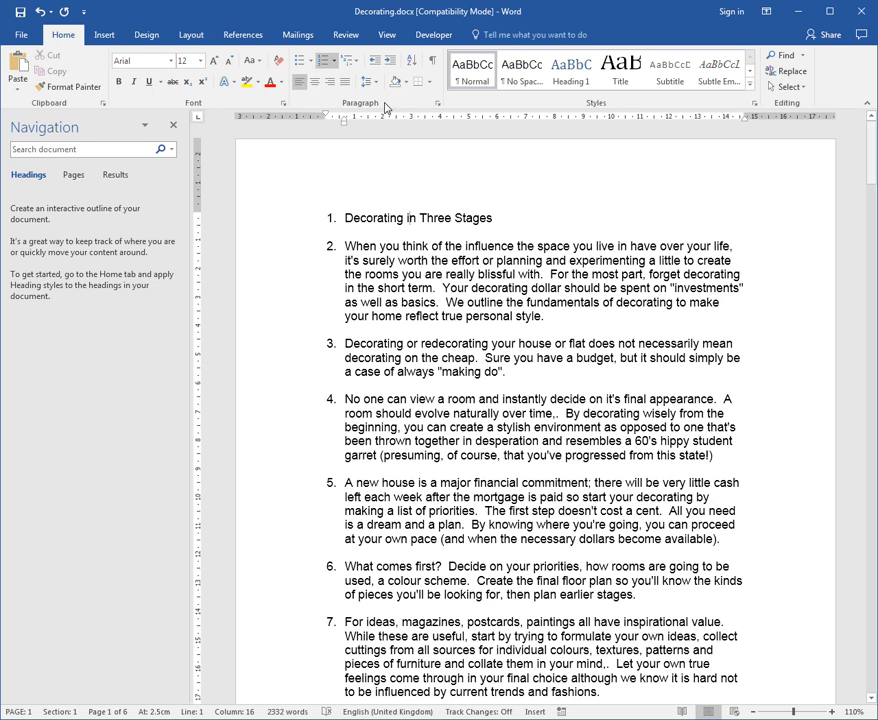
{"action": "mouse_move", "coordinate": [324, 61]}
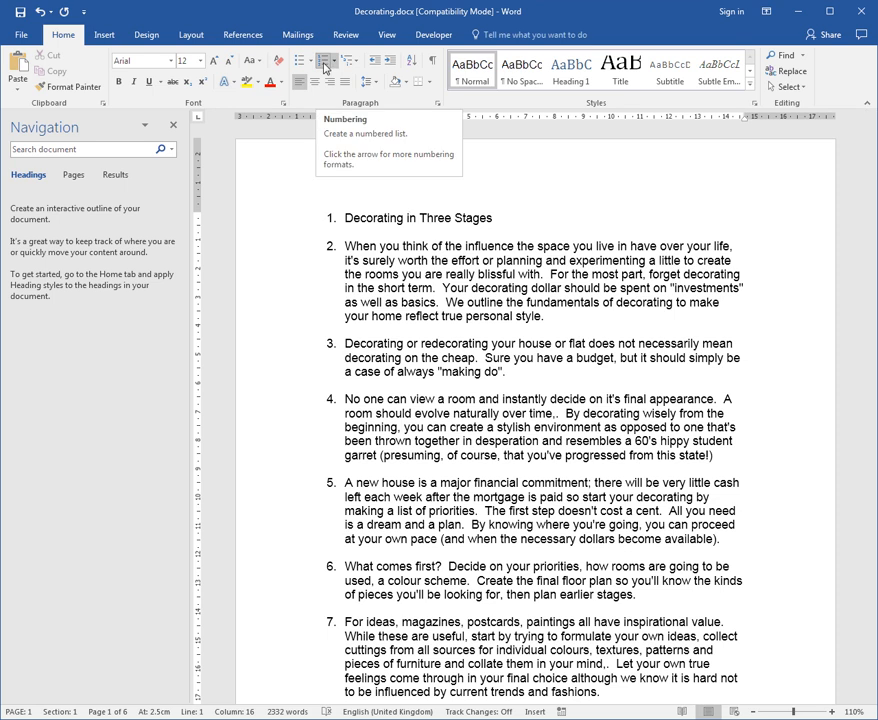
{"action": "left_click", "coordinate": [324, 64]}
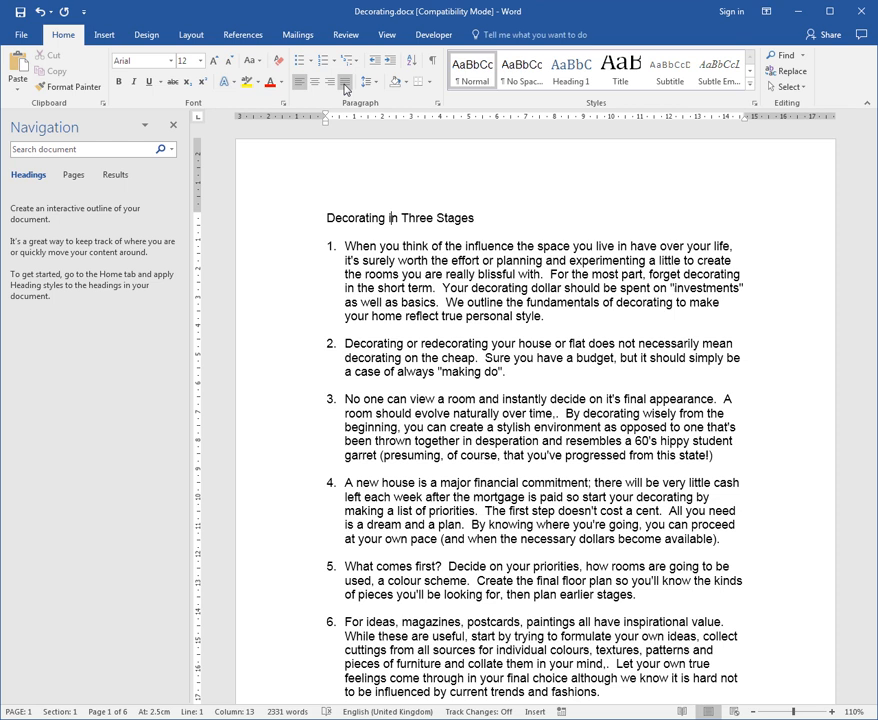
{"action": "mouse_move", "coordinate": [390, 522]}
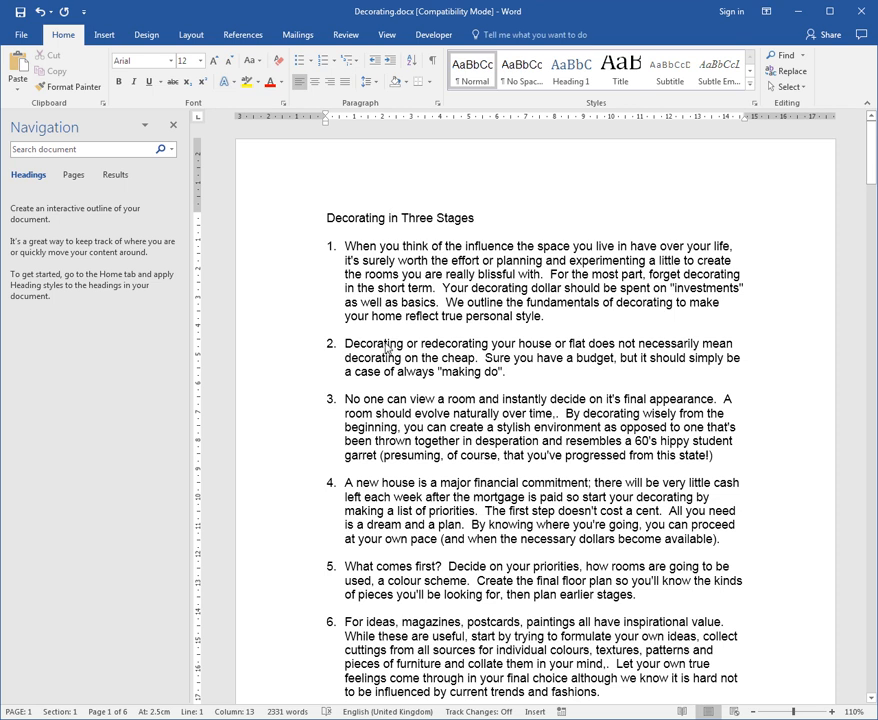
- Demote the "Decorating or redecorating" paragraph to sub-item 1.1 with Increase Indent
{"action": "left_click", "coordinate": [383, 350]}
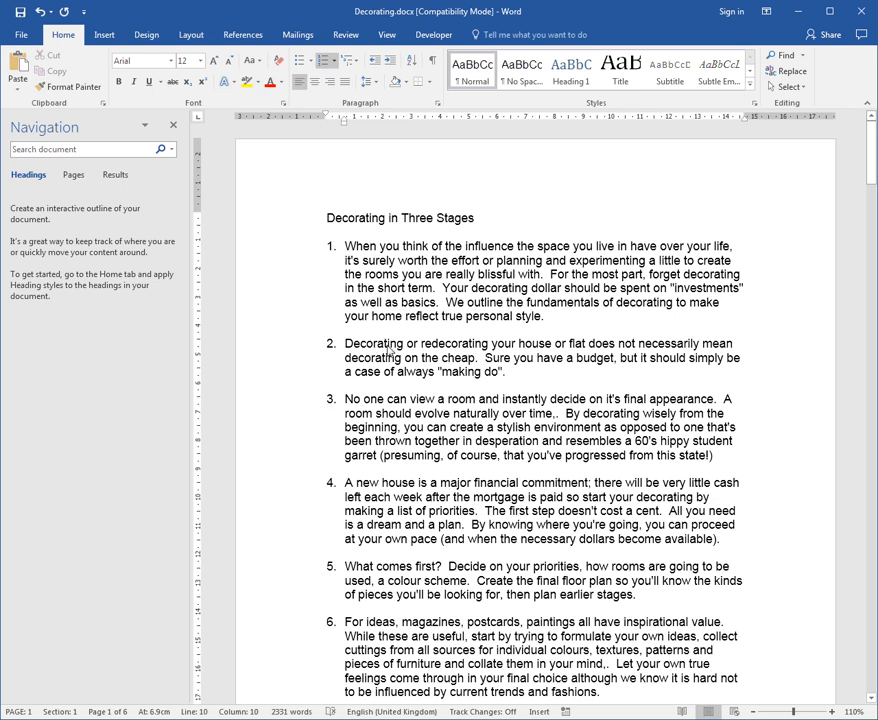
{"action": "mouse_move", "coordinate": [382, 350]}
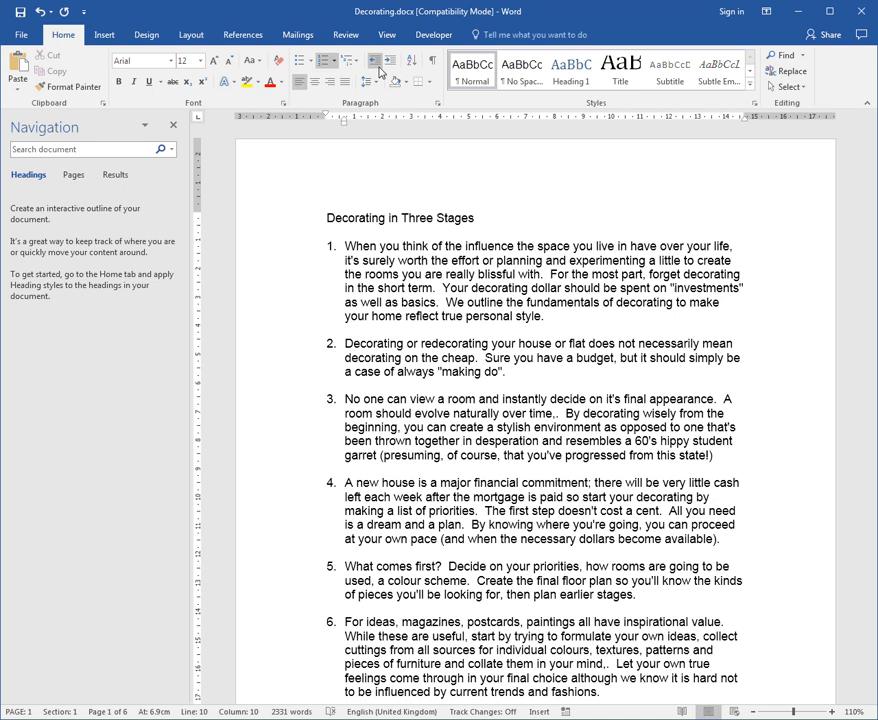
{"action": "mouse_move", "coordinate": [388, 62]}
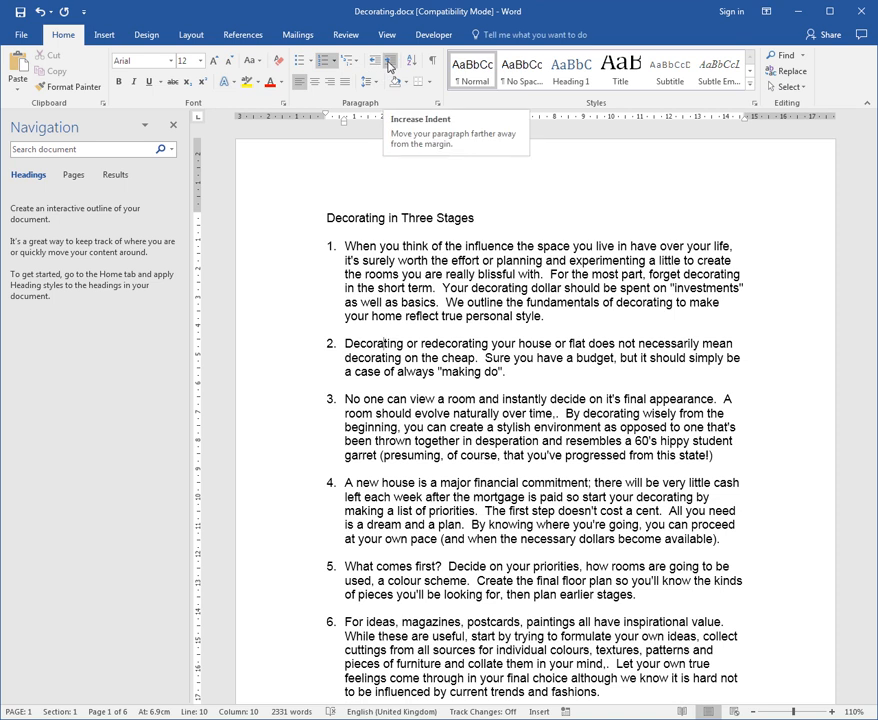
{"action": "left_click", "coordinate": [388, 61]}
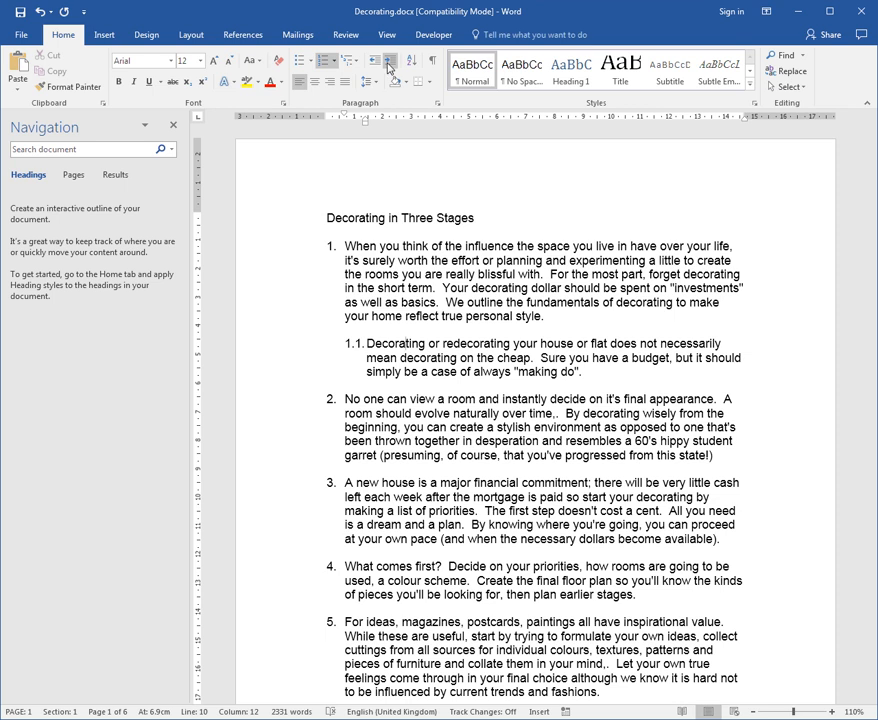
{"action": "mouse_move", "coordinate": [374, 63]}
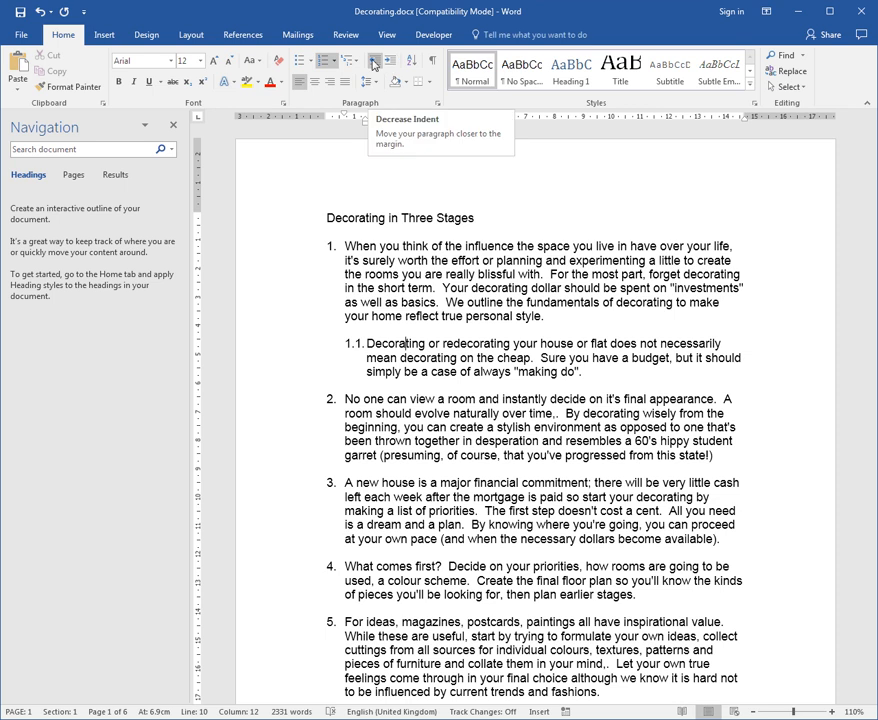
{"action": "left_click", "coordinate": [372, 61]}
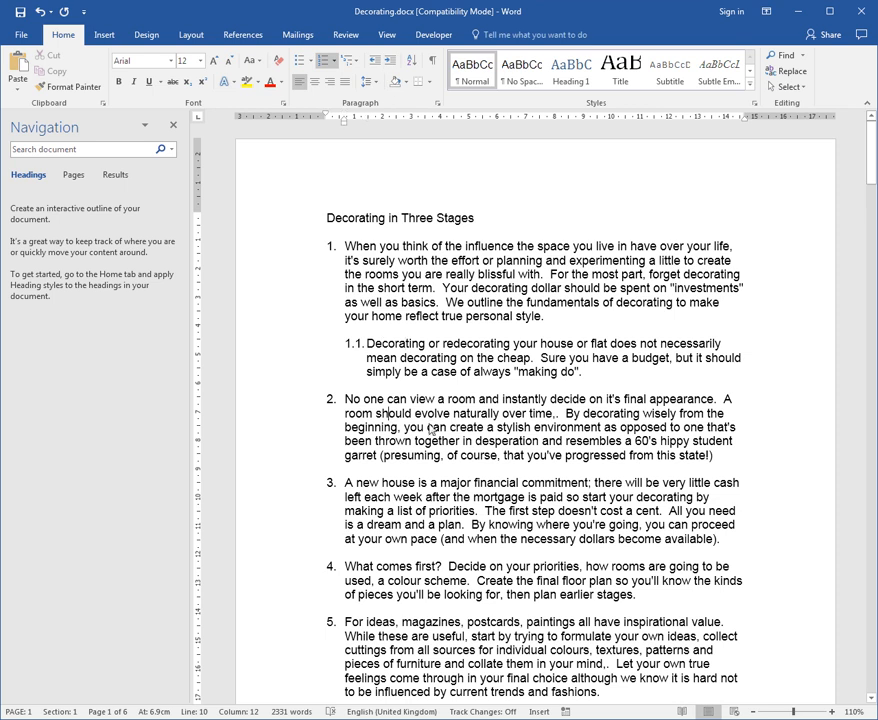
{"action": "left_click", "coordinate": [425, 427]}
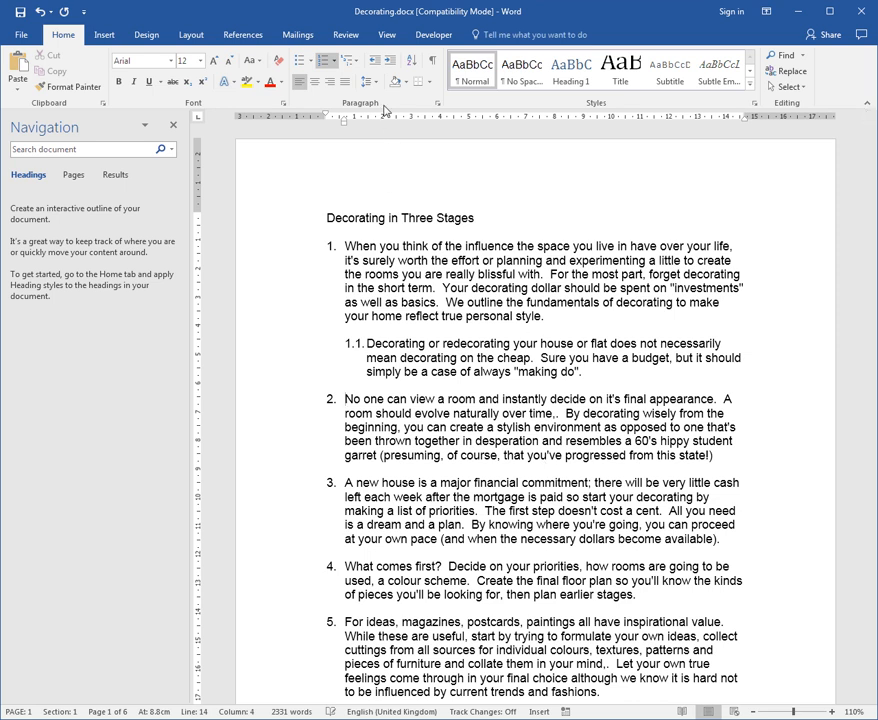
{"action": "mouse_move", "coordinate": [389, 63]}
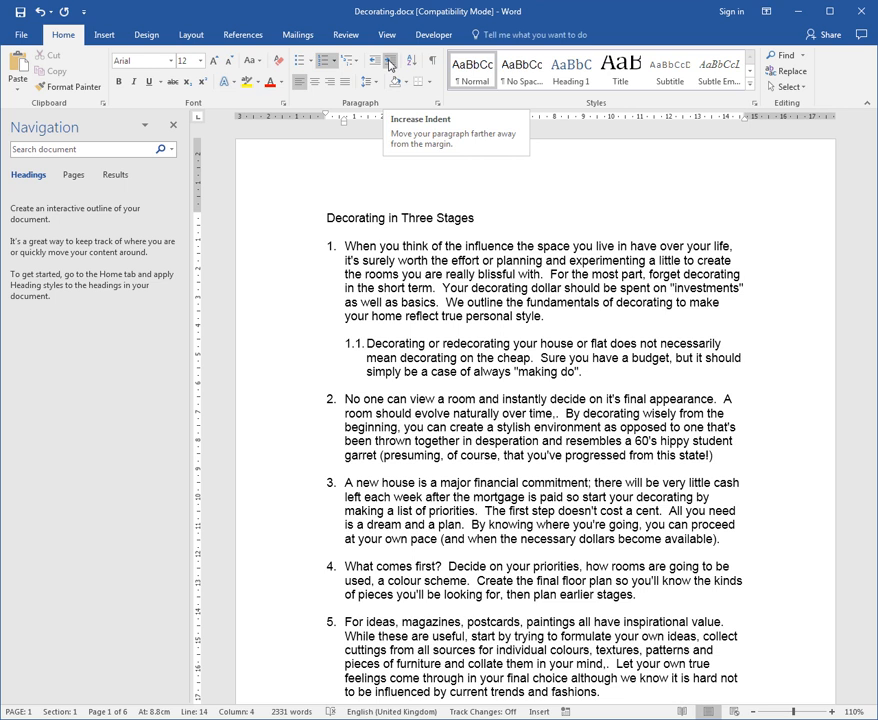
{"action": "left_click", "coordinate": [389, 61]}
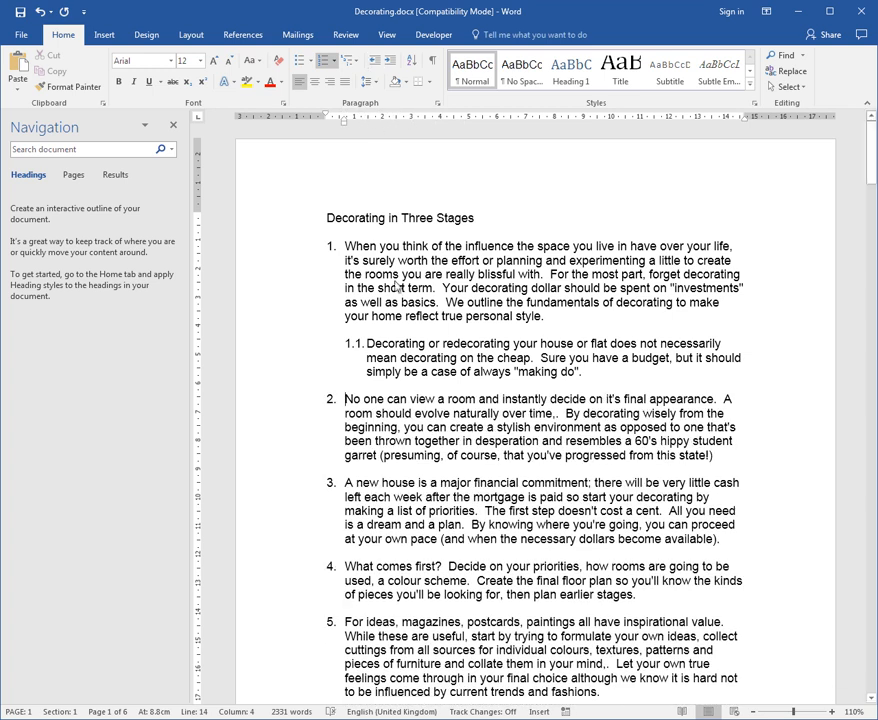
{"action": "mouse_move", "coordinate": [422, 430]}
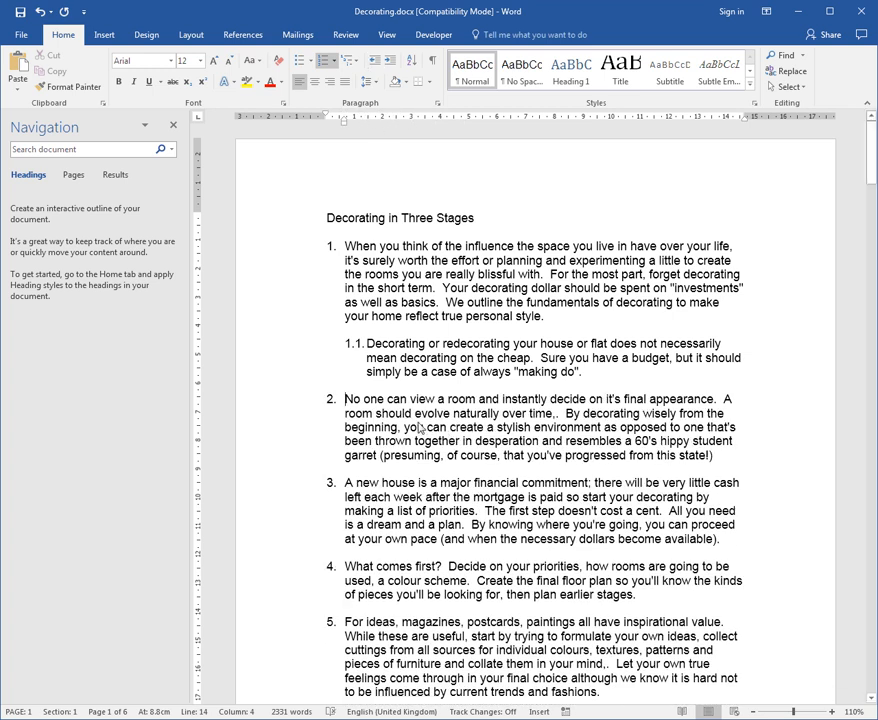
{"action": "mouse_move", "coordinate": [505, 432]}
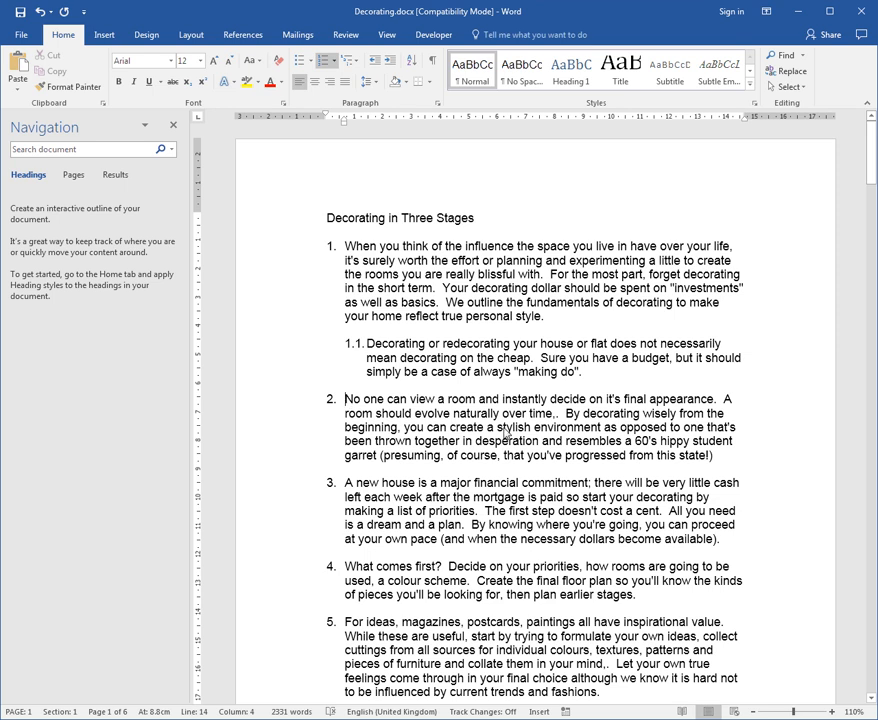